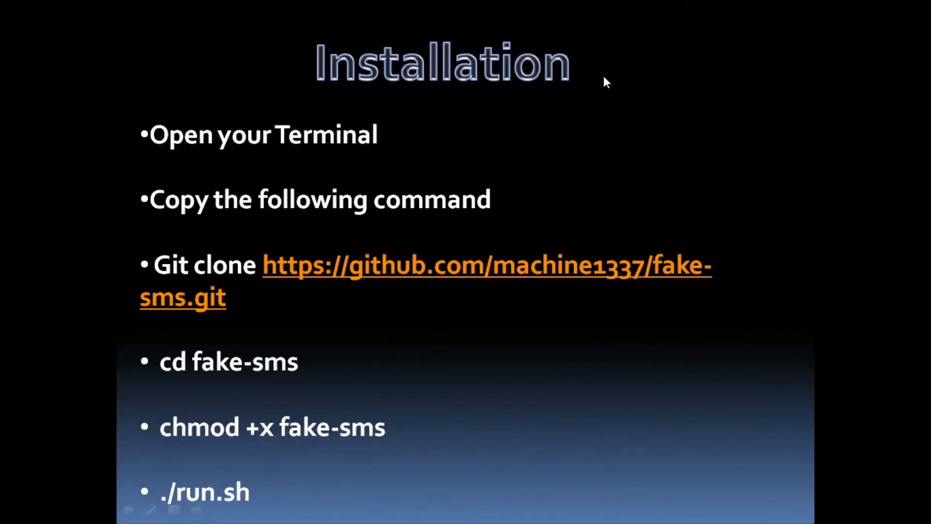
mouse_move(730, 6)
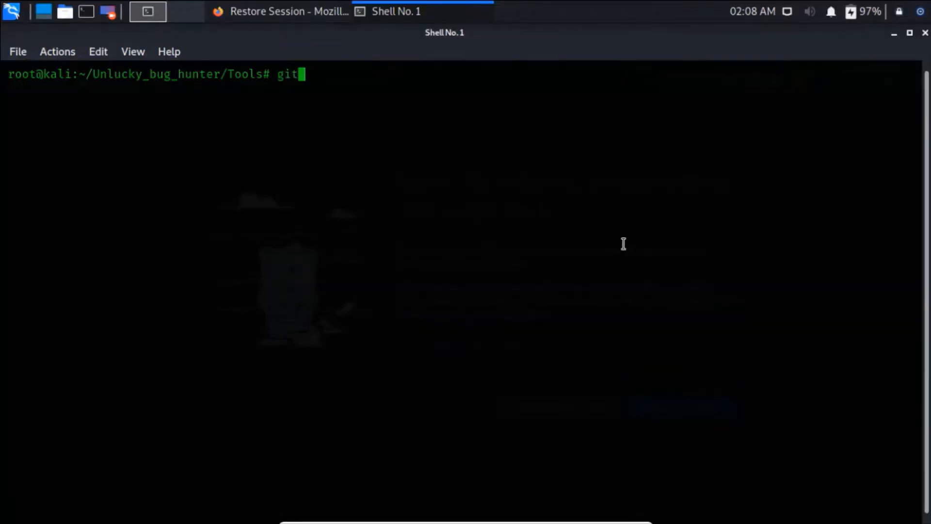
text(clone)
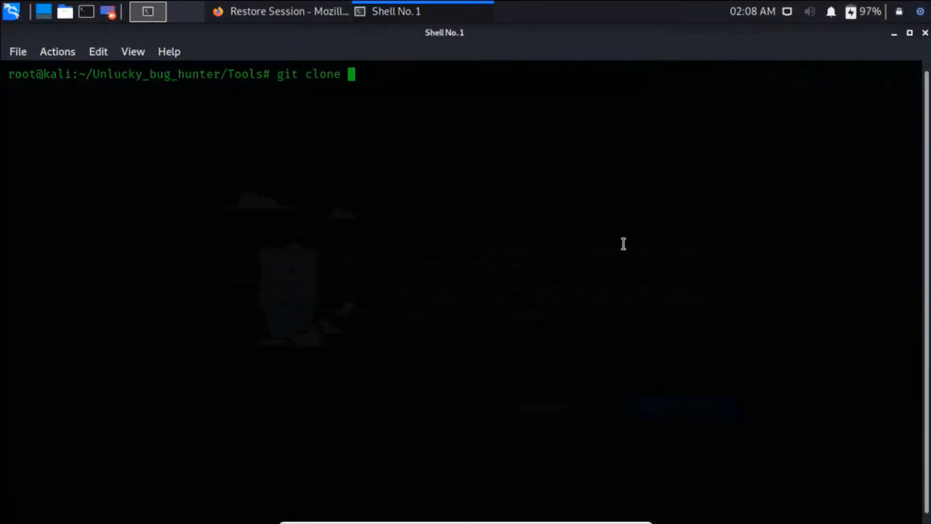
text(https://github.com/machine1337/fake-sms.git)
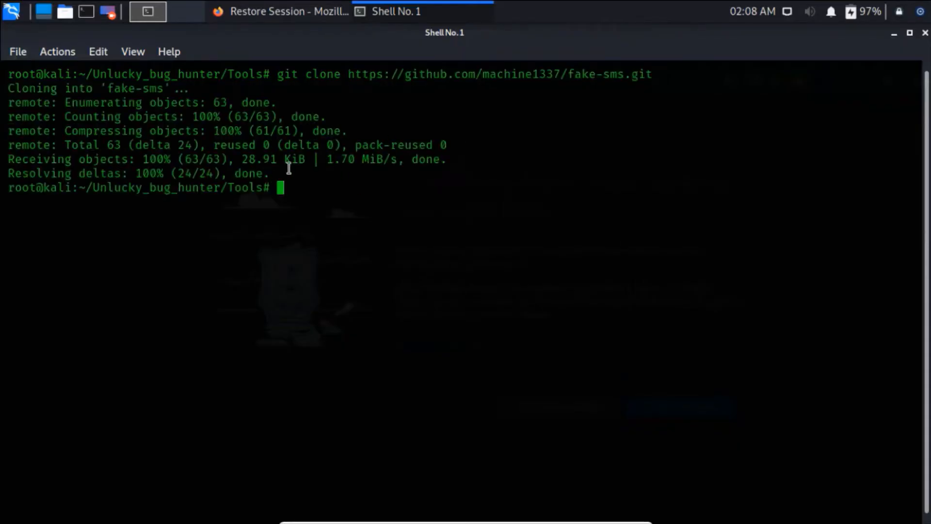
mouse_move(630, 217)
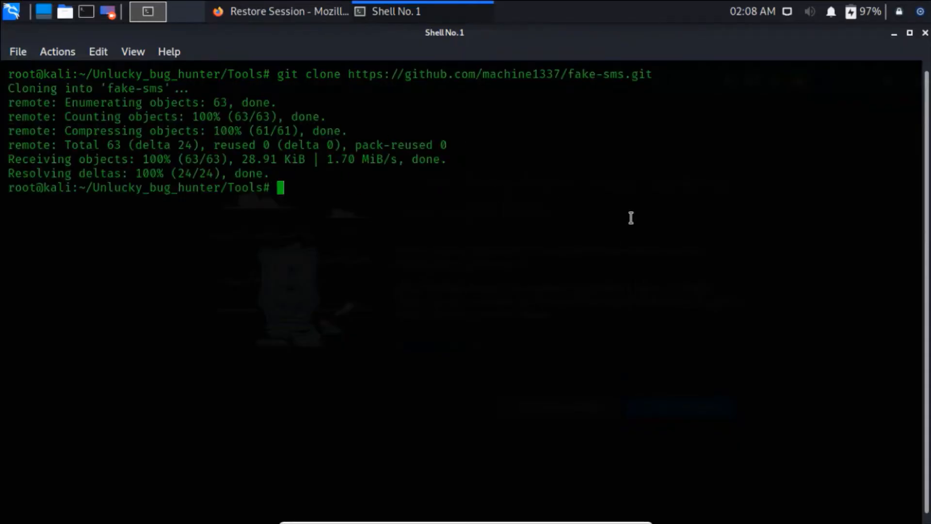
text(cd)
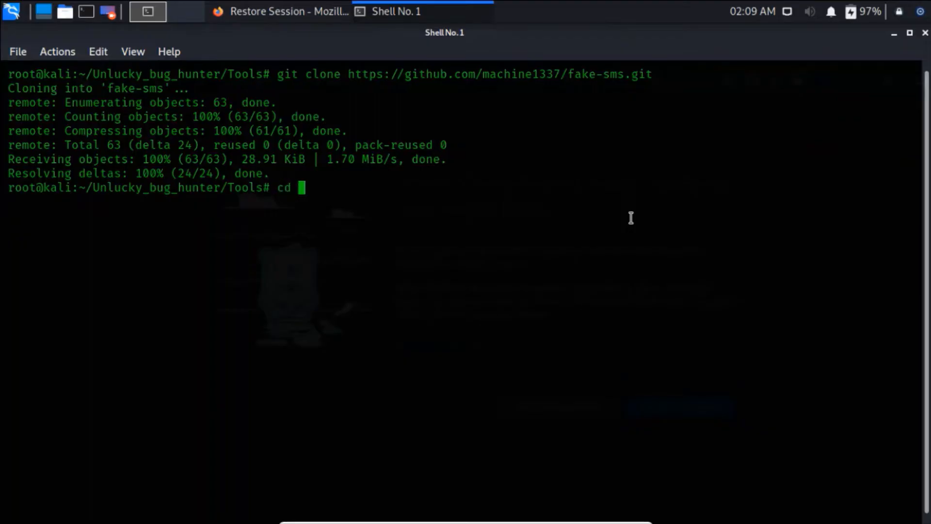
text(fake-sms/)
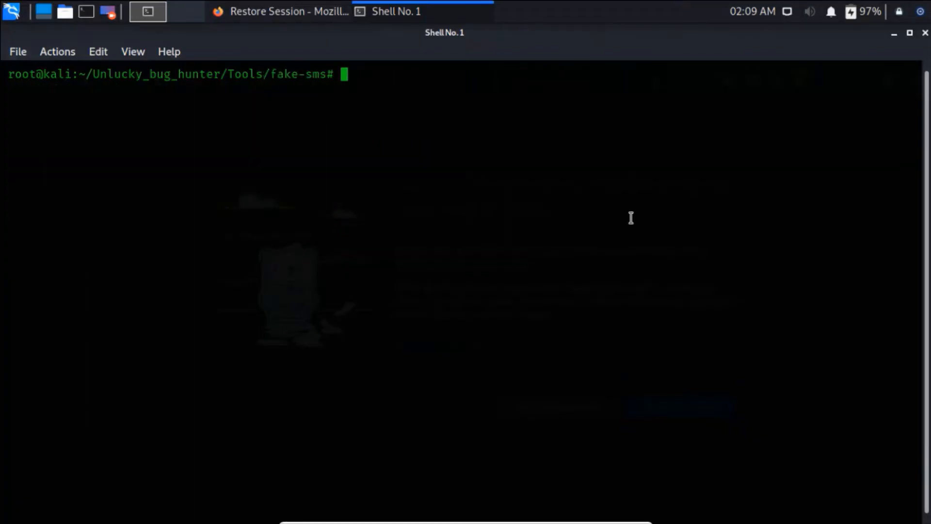
text(ls)
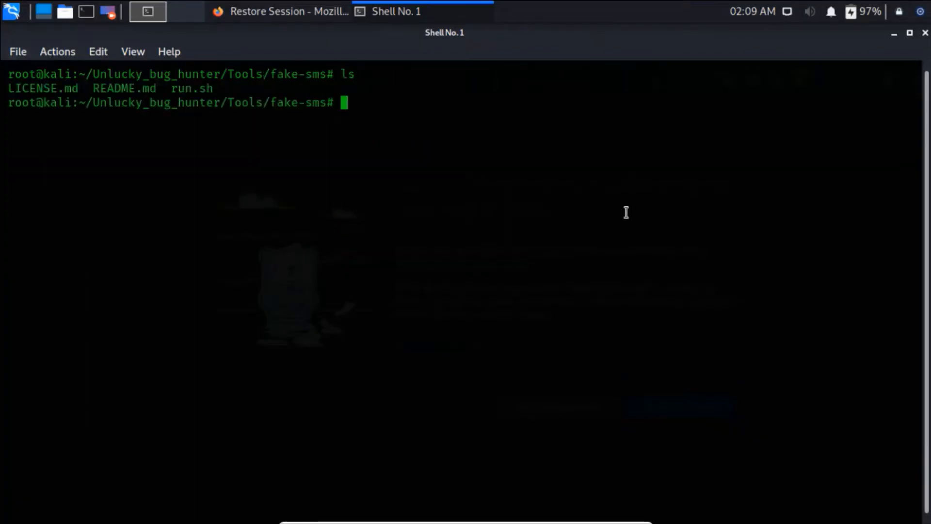
text(chmod +)
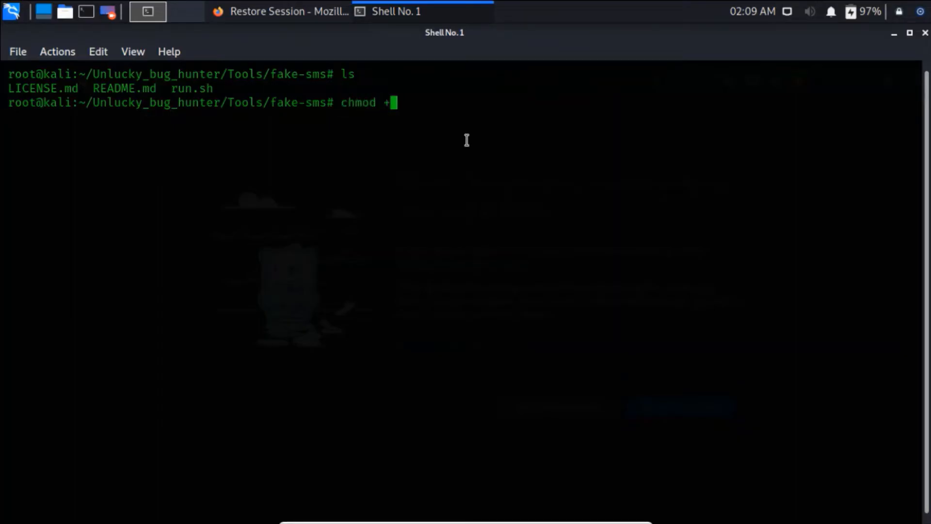
text(x)
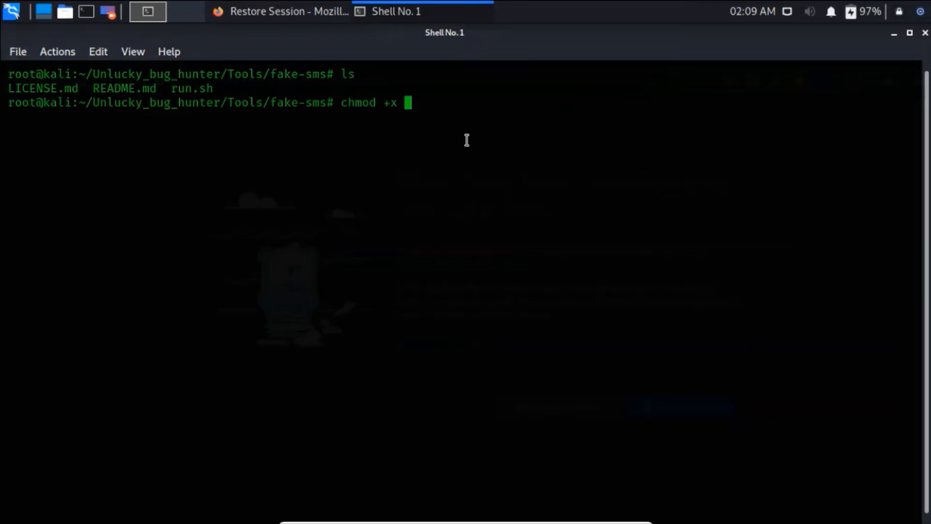
text(run.sh)
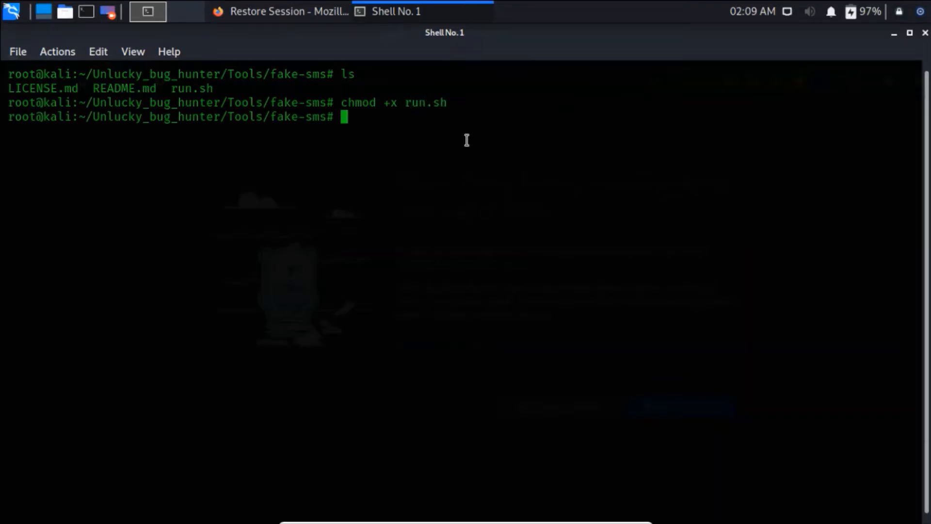
text(./run.sh)
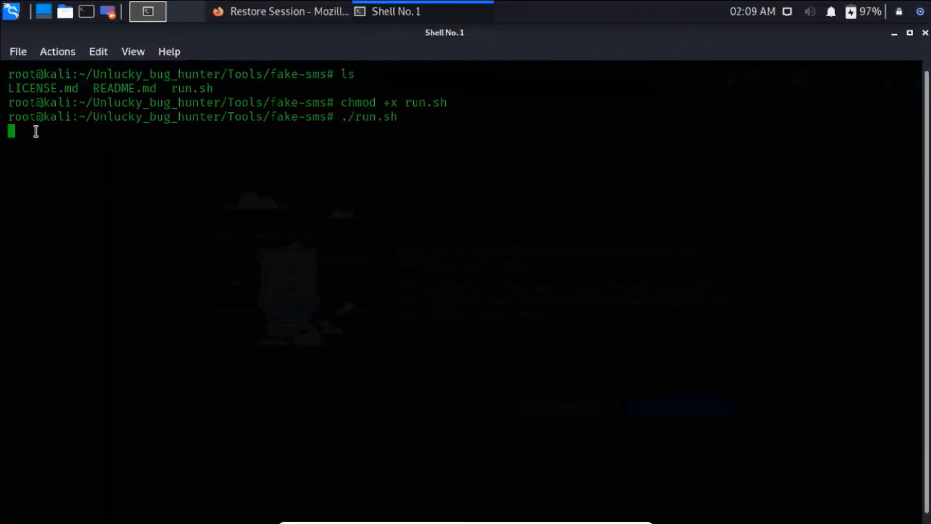
mouse_move(221, 137)
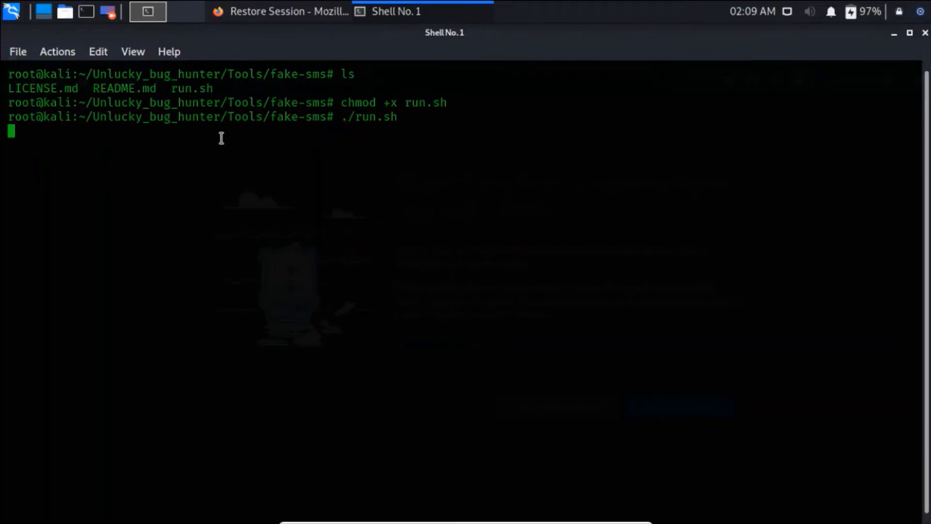
mouse_move(224, 127)
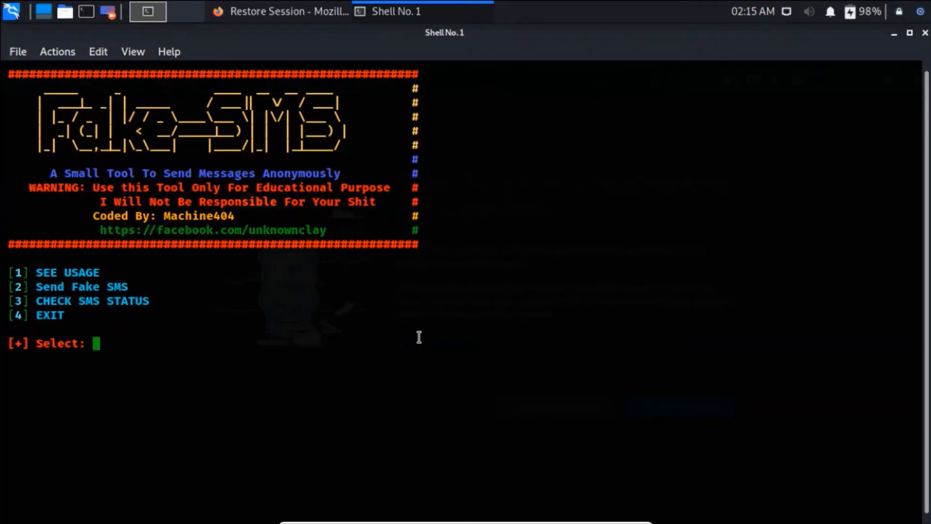
text(2)
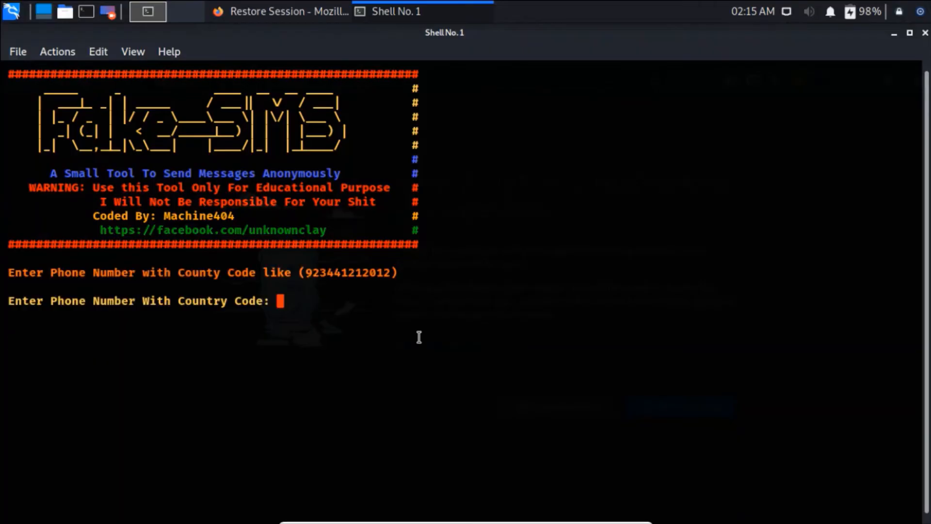
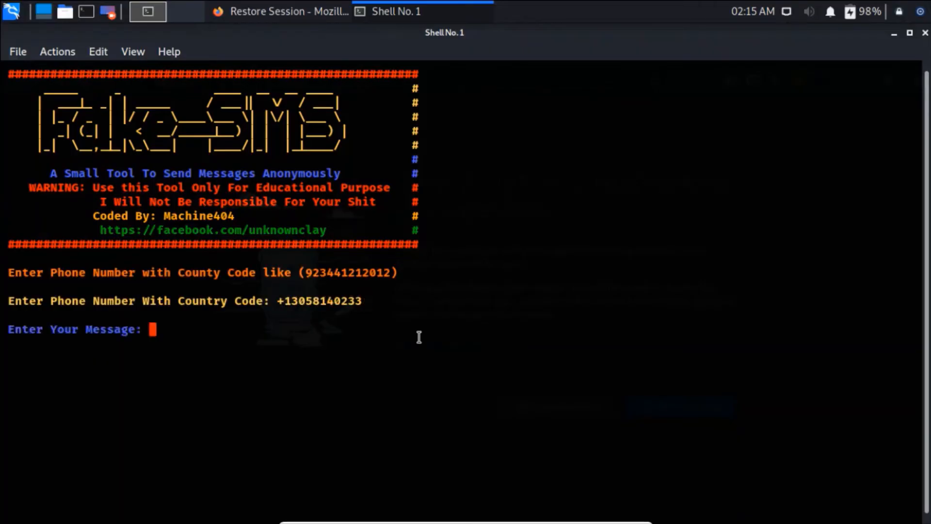
text(h)
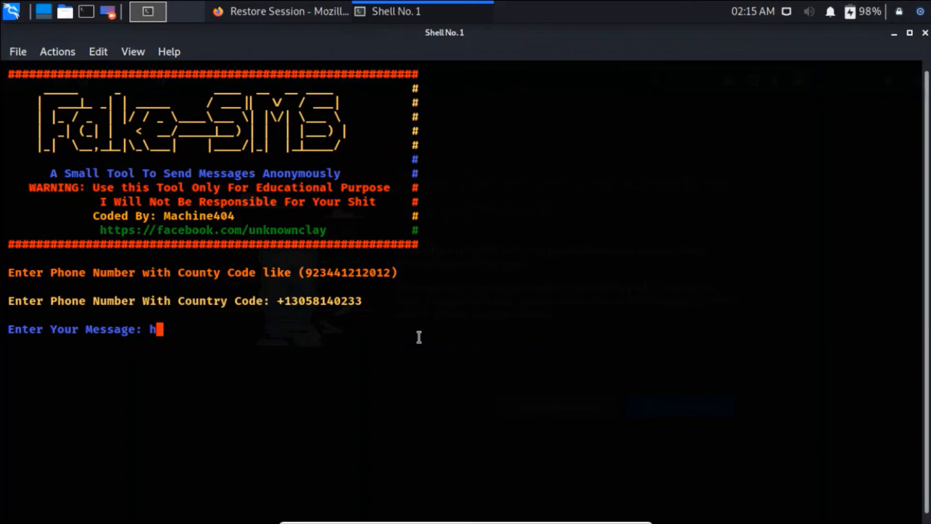
text(i! Unlucky Bug)
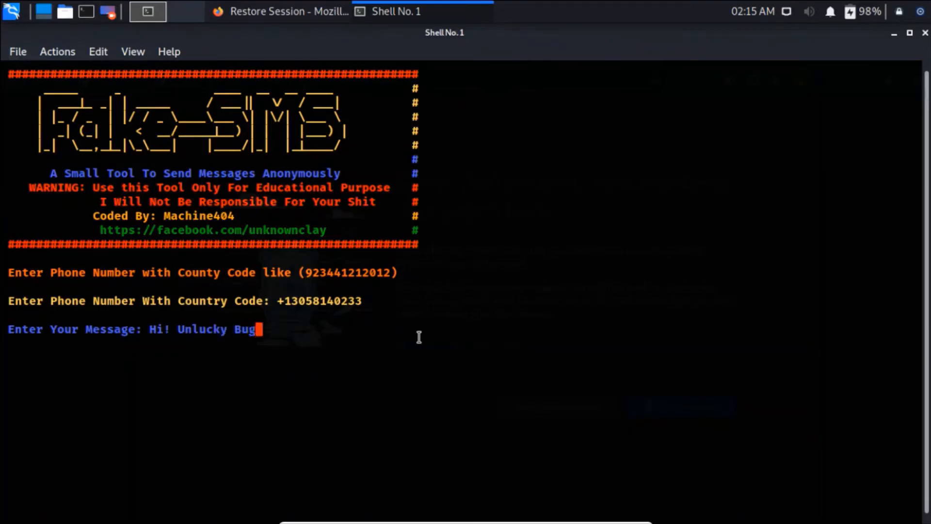
text(Hunter)
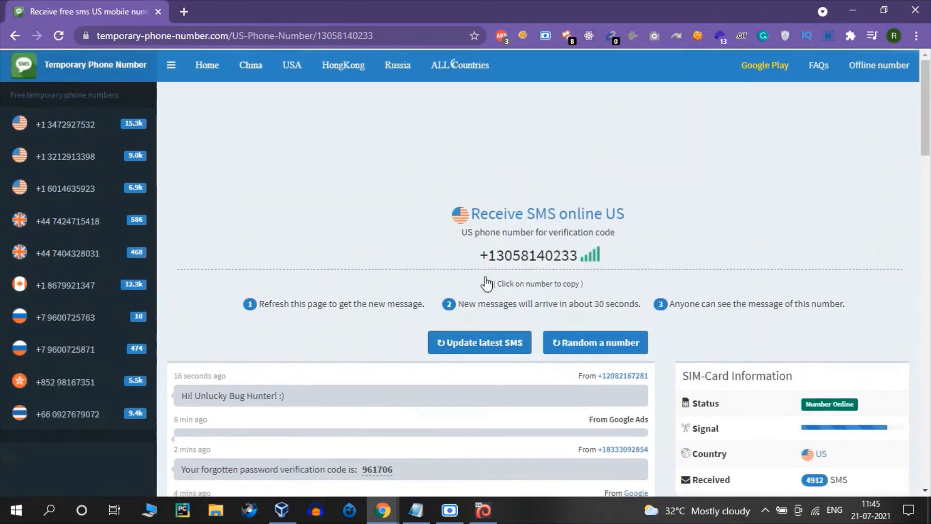
scroll(down, 3)
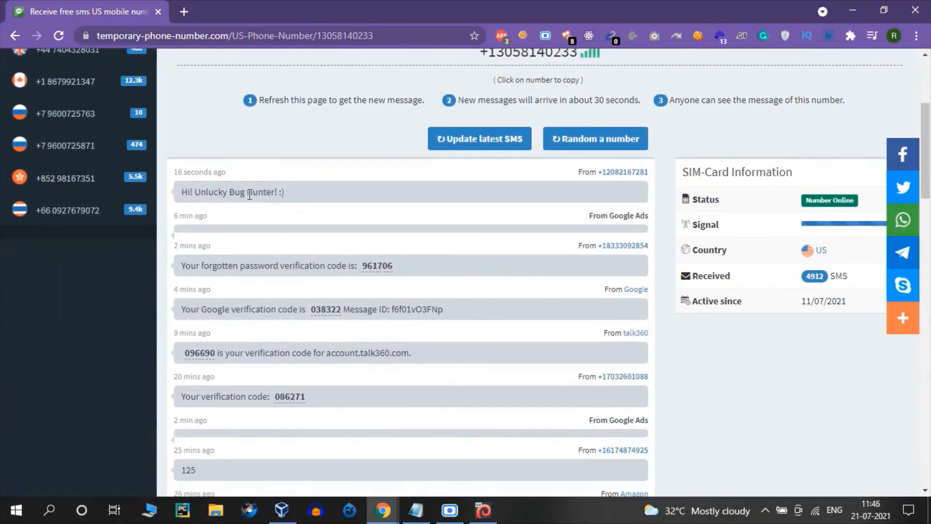